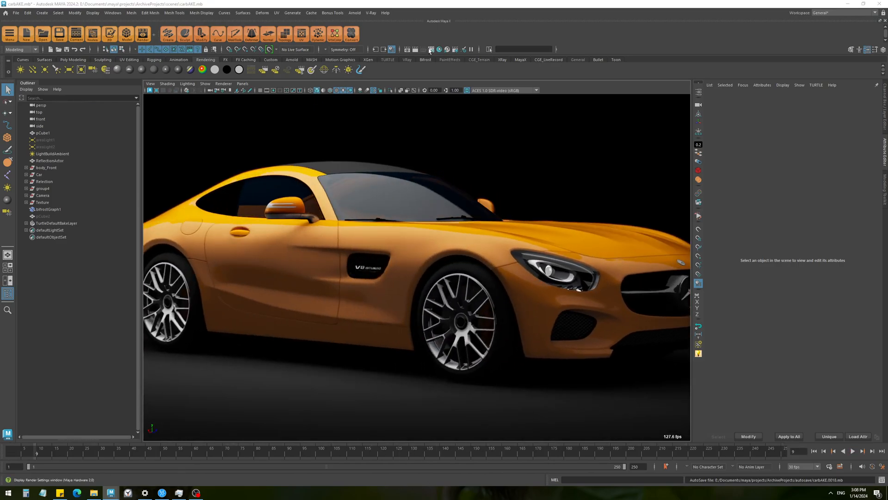
Bring up the Time Slider context menu that holds the Playblast option box.
{"action": "left_click", "coordinate": [429, 50]}
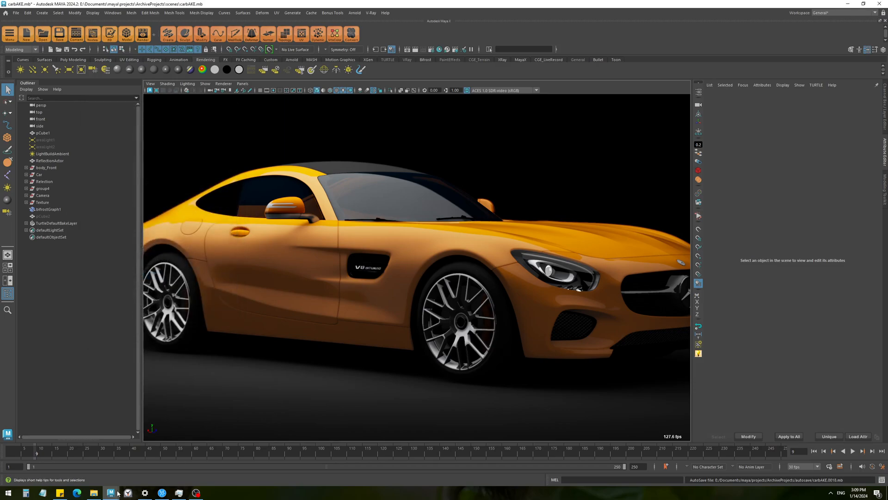
{"action": "right_click", "coordinate": [333, 453]}
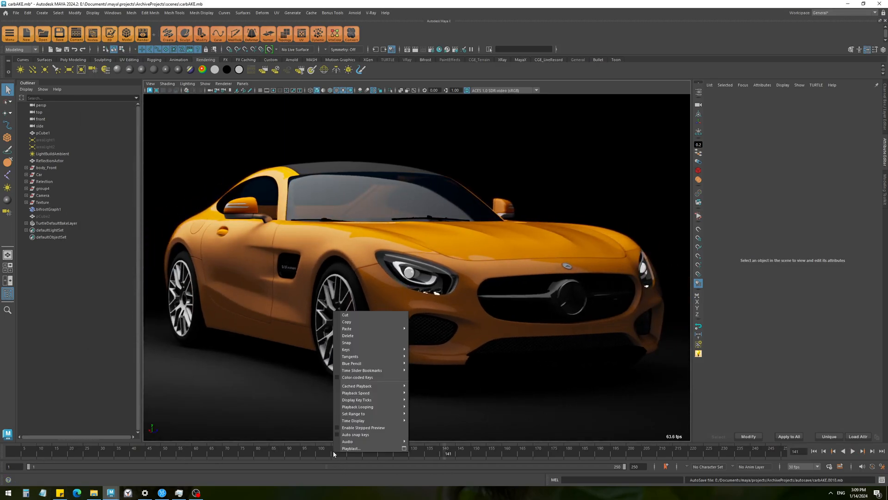
{"action": "mouse_move", "coordinate": [358, 448]}
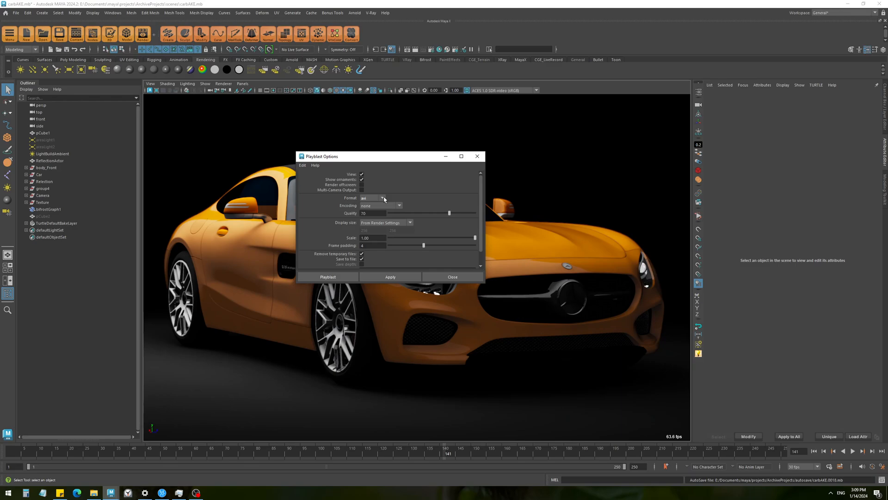
{"action": "mouse_move", "coordinate": [352, 225]}
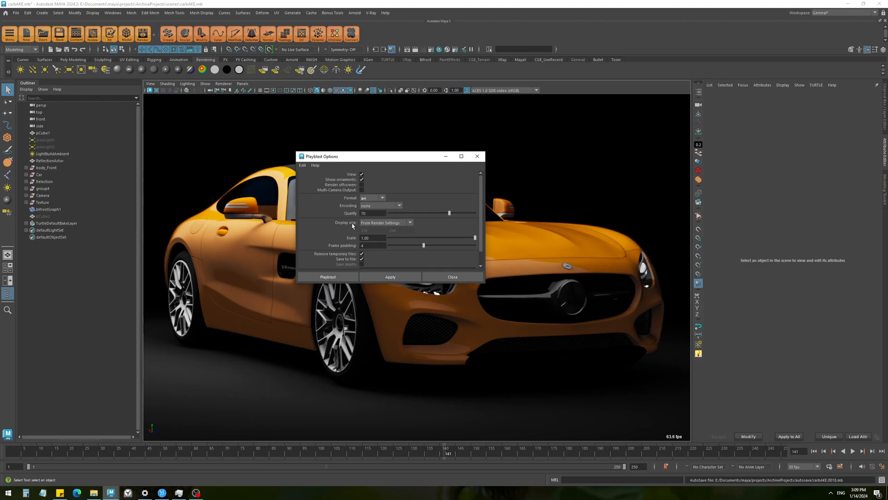
Playblast the car animation to car.avi, sized From Render Settings, with encoding none.
{"action": "left_click", "coordinate": [409, 222]}
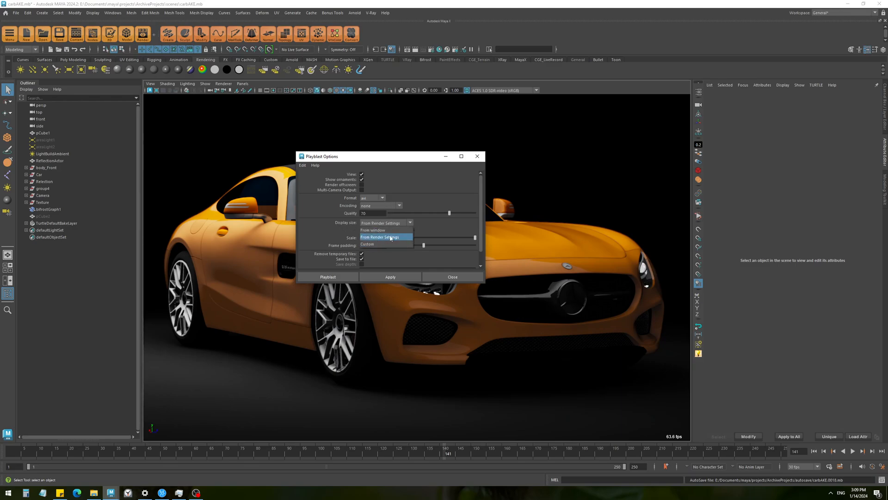
{"action": "left_click", "coordinate": [381, 237]}
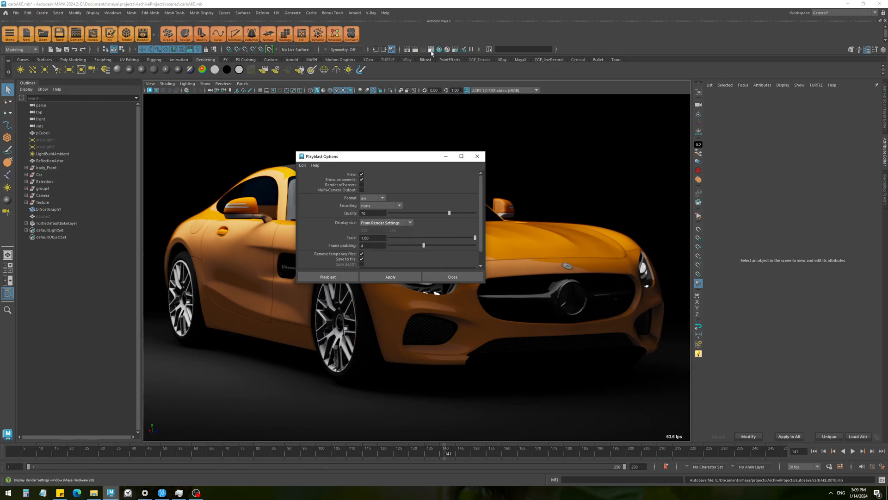
{"action": "left_click", "coordinate": [431, 49]}
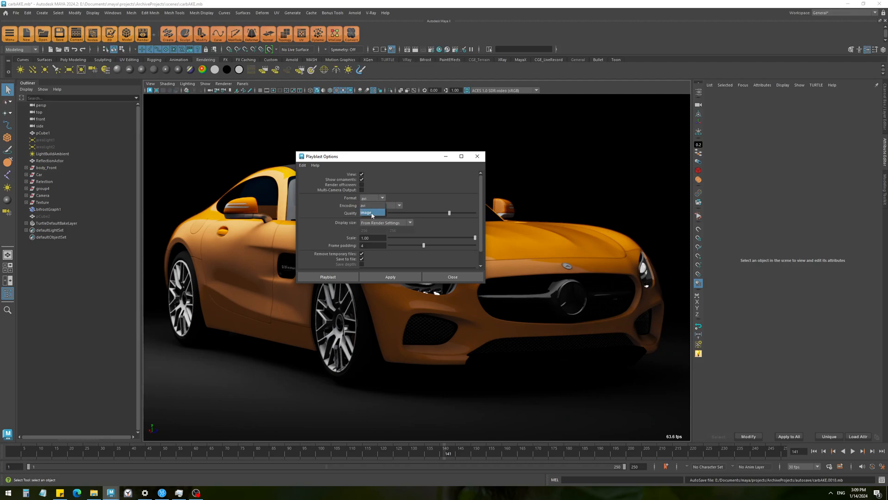
{"action": "left_click", "coordinate": [372, 197]}
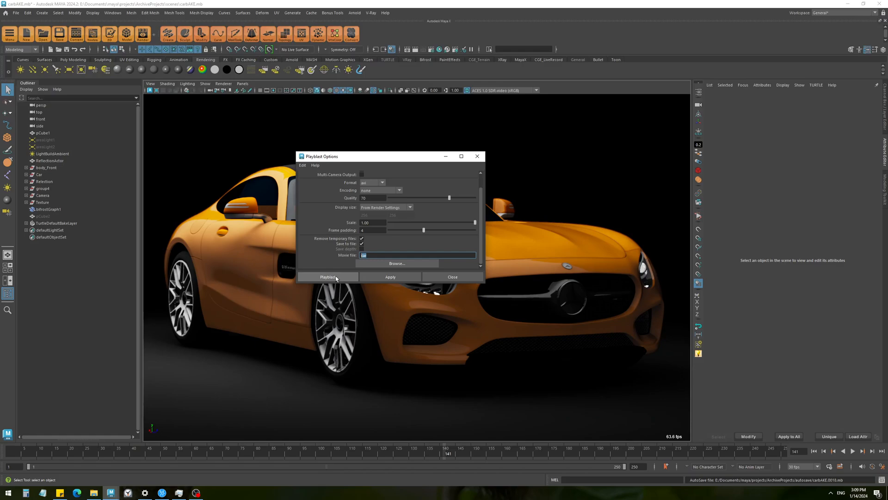
{"action": "left_click", "coordinate": [327, 277]}
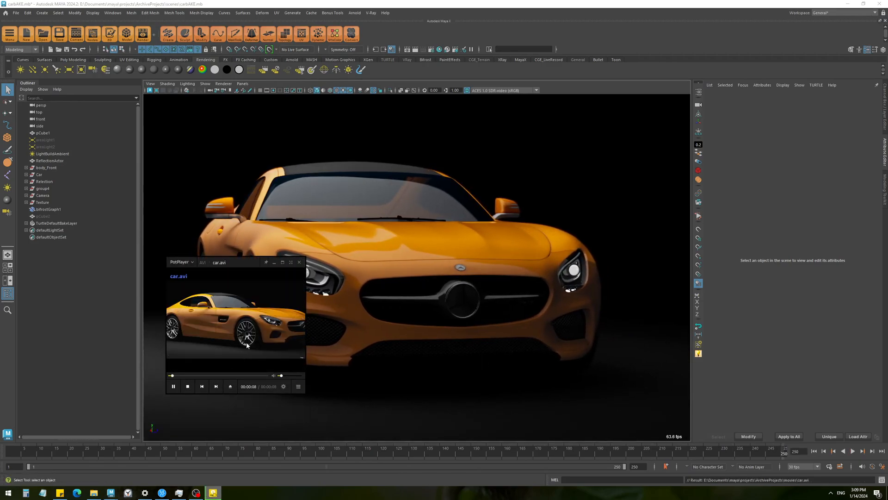
Switch PotPlayer to windowed mode and close the car.avi preview.
{"action": "double_click", "coordinate": [234, 317]}
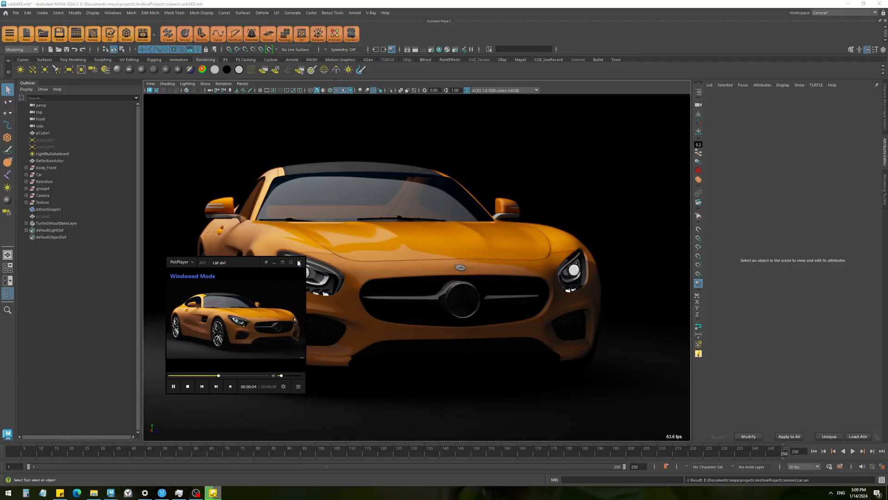
{"action": "left_click", "coordinate": [298, 262]}
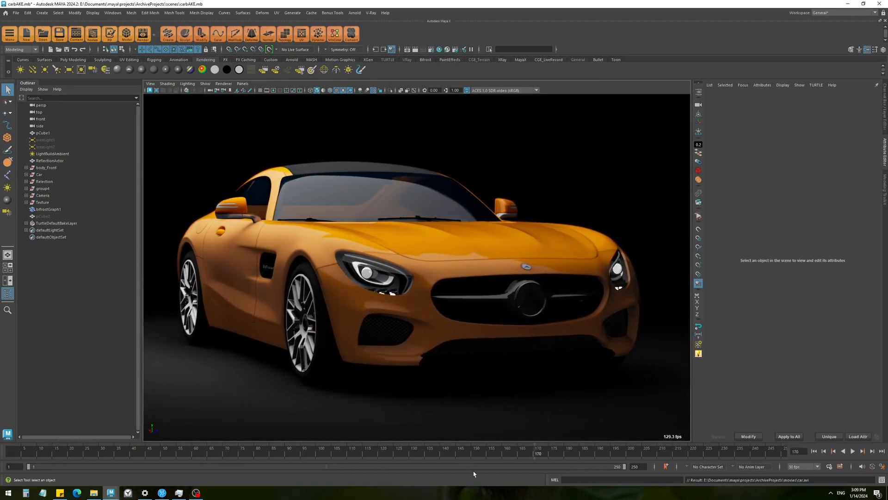
{"action": "right_click", "coordinate": [340, 450]}
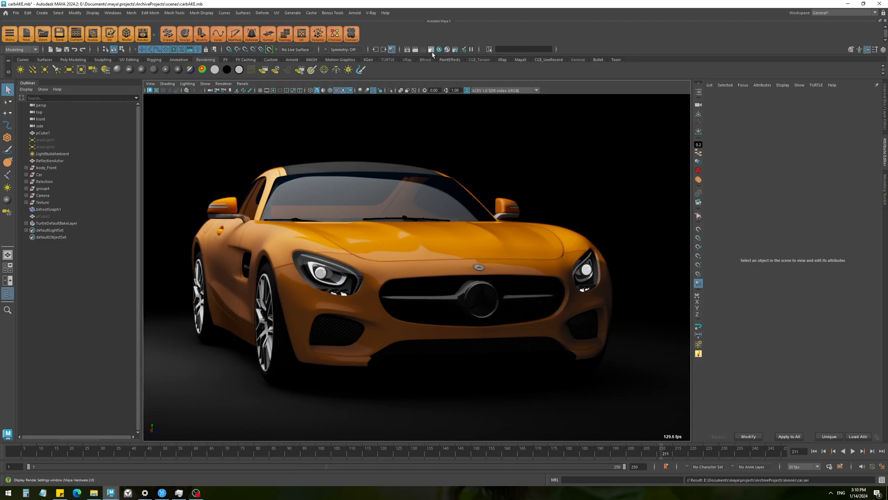
Switch to Turning Surface.mb with its Render View and Build Lights window showing.
{"action": "left_click", "coordinate": [430, 50]}
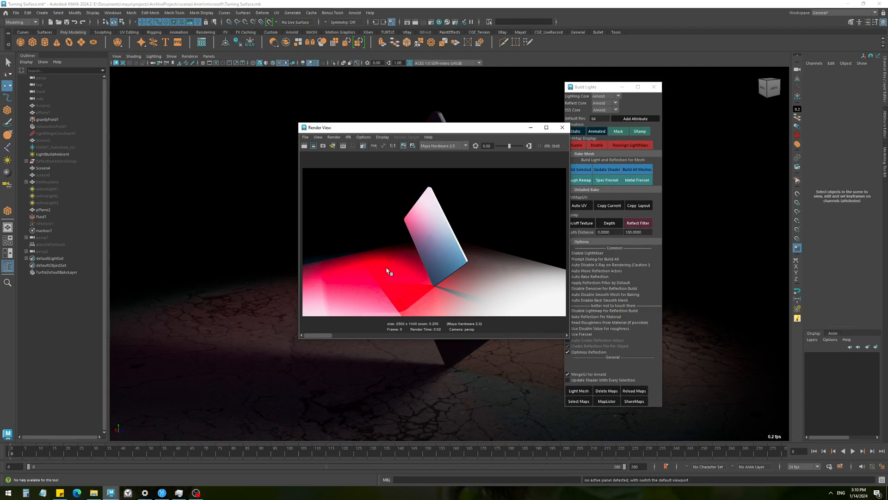
{"action": "mouse_move", "coordinate": [449, 279]}
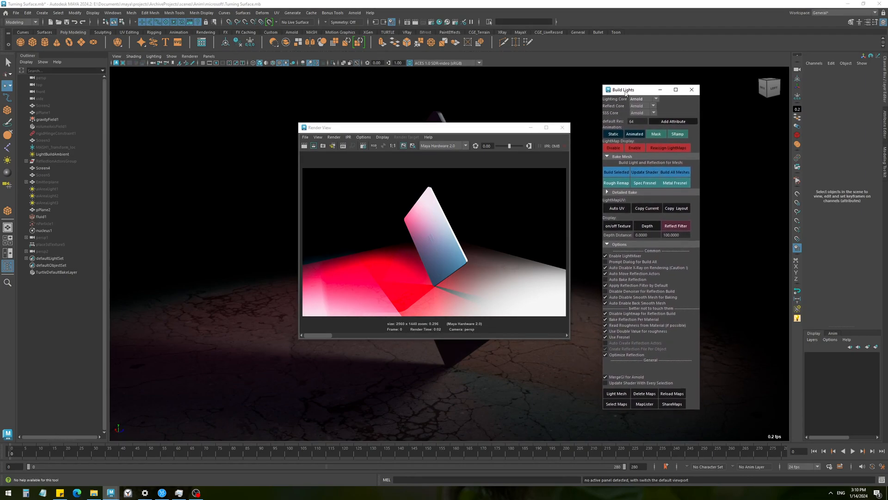
Re-render the tilted panel darker without the red glow, then reposition Render View.
{"action": "left_click", "coordinate": [605, 268]}
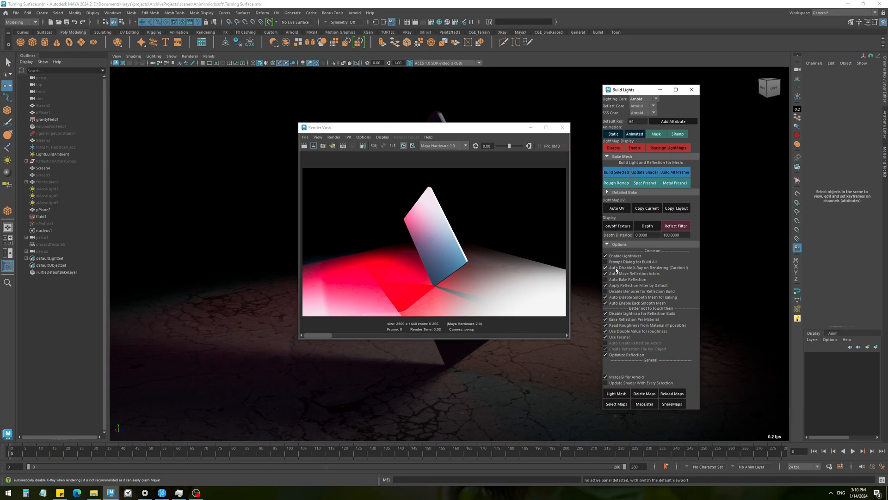
{"action": "left_click", "coordinate": [605, 268]}
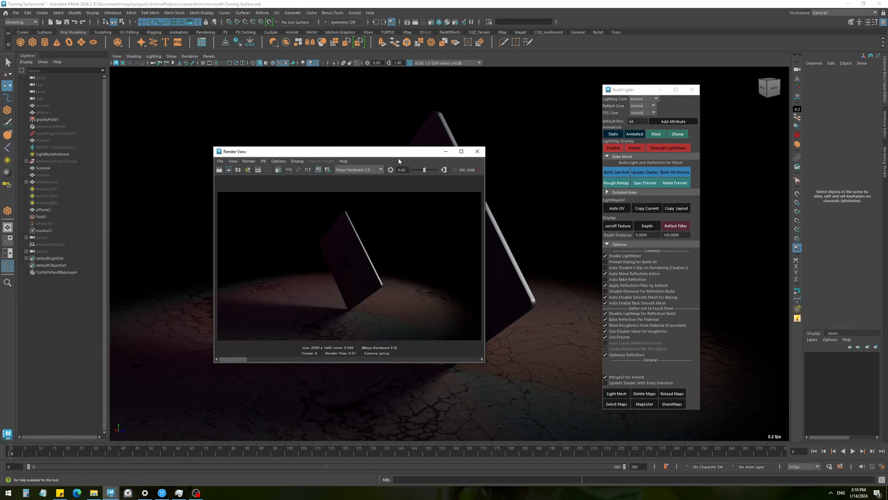
{"action": "left_click_drag", "start_coordinate": [350, 151], "coordinate": [161, 161]}
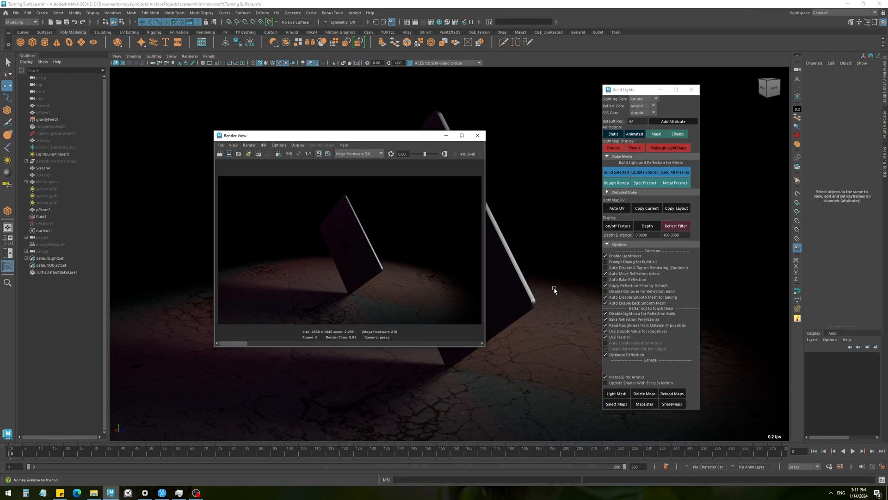
Choose Maya Software from the Render View renderer list and re-render the panel.
{"action": "left_click", "coordinate": [354, 153]}
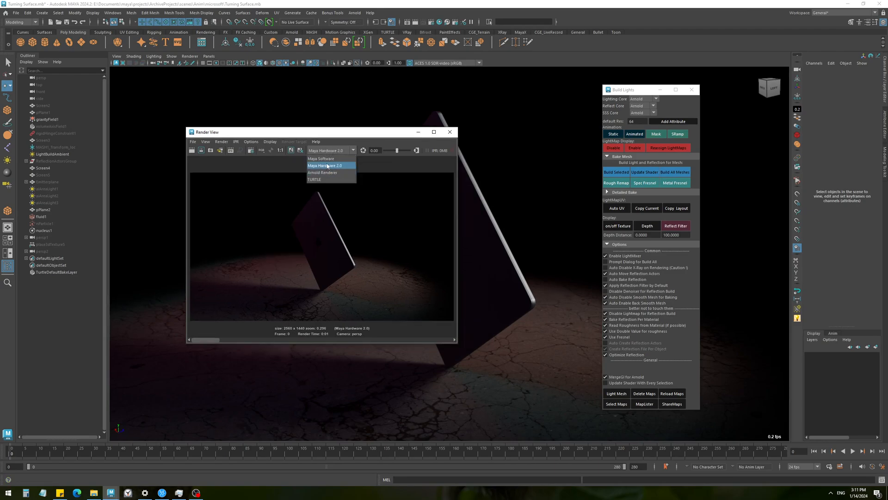
{"action": "mouse_move", "coordinate": [321, 158]}
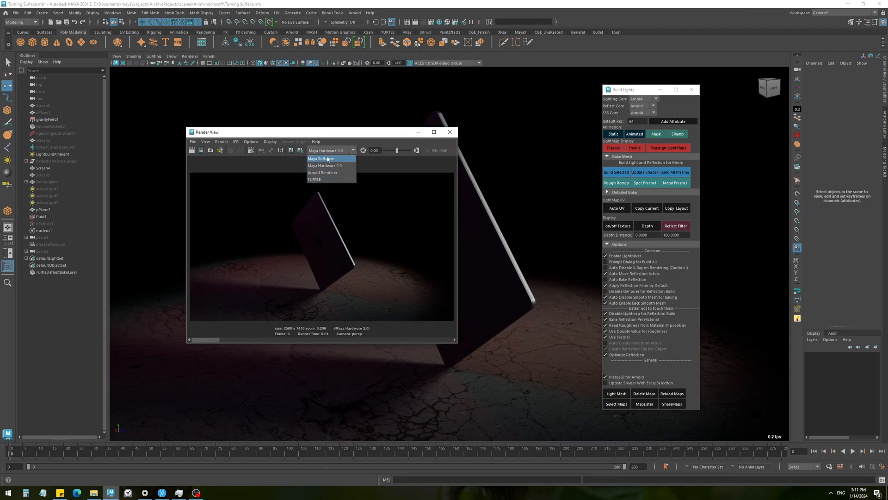
{"action": "left_click", "coordinate": [324, 165]}
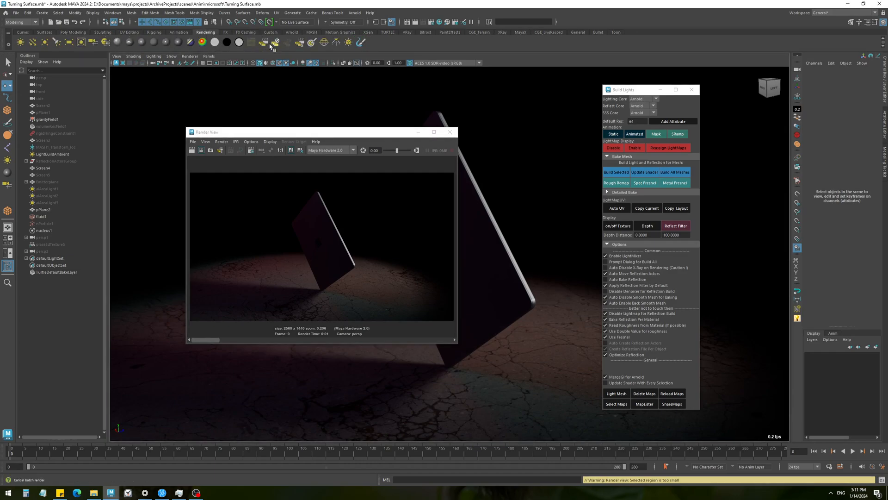
{"action": "mouse_move", "coordinate": [220, 150]}
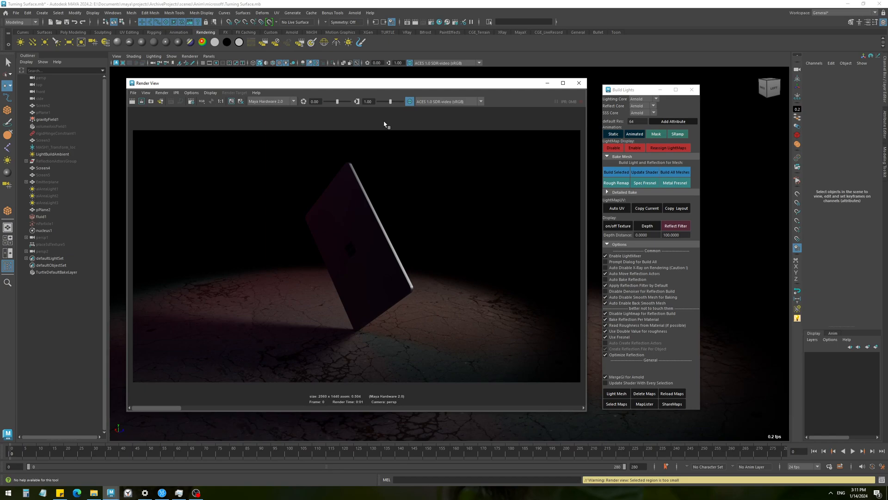
{"action": "left_click", "coordinate": [271, 100]}
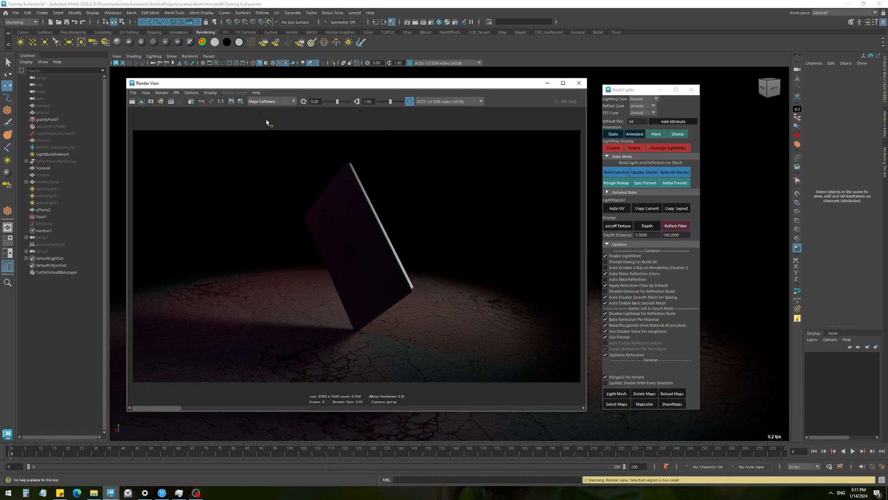
{"action": "left_click", "coordinate": [605, 268]}
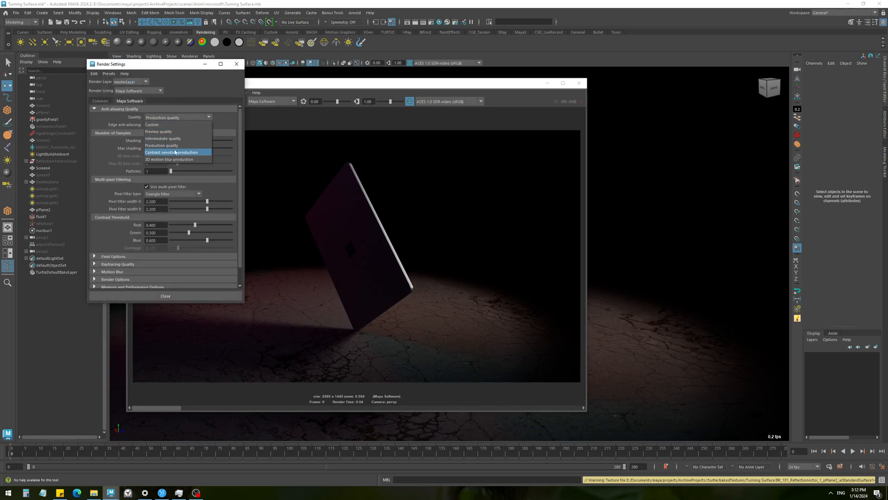
{"action": "mouse_move", "coordinate": [162, 138]}
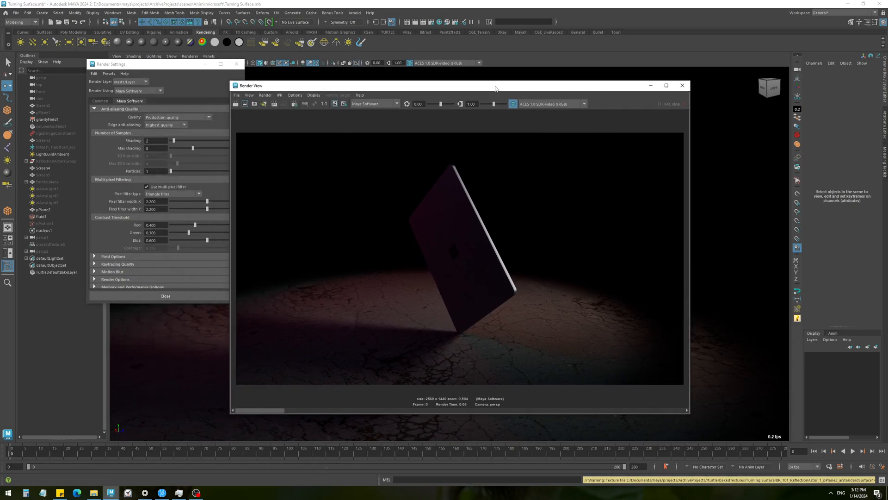
Drag the Render View window aside and back over the scene for the edge close-up.
{"action": "left_click_drag", "start_coordinate": [495, 86], "coordinate": [447, 110]}
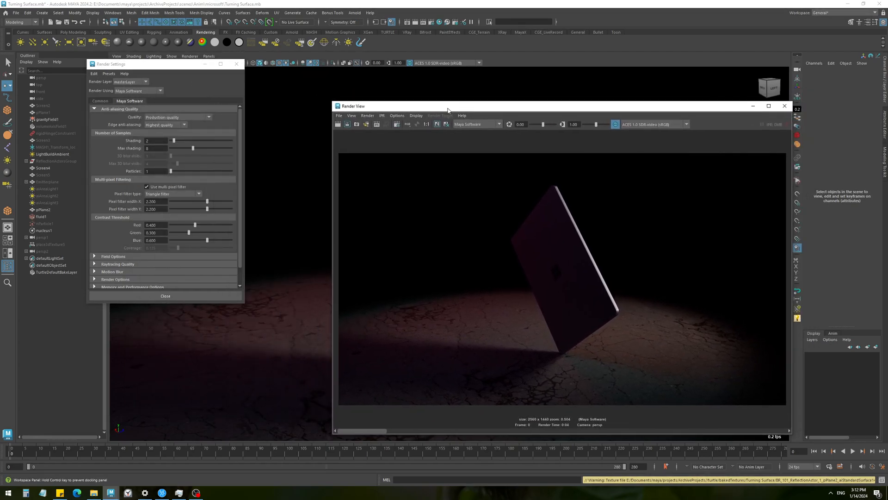
{"action": "left_click_drag", "start_coordinate": [447, 106], "coordinate": [447, 111]}
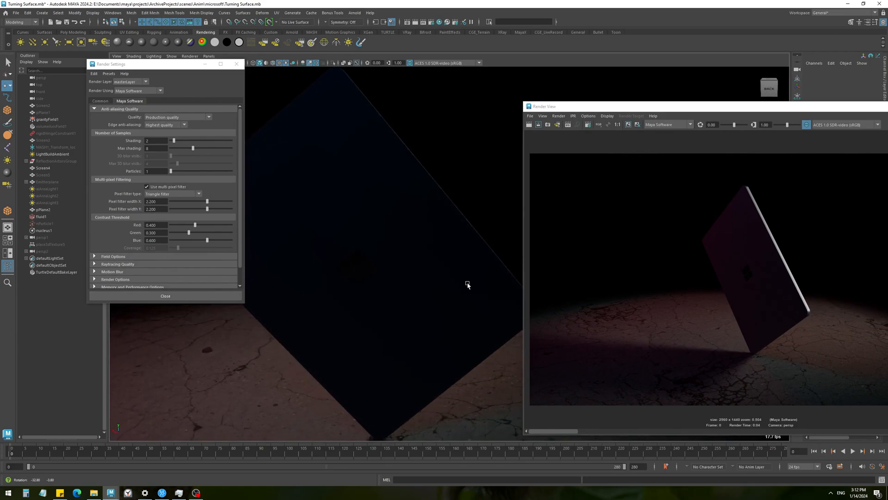
{"action": "left_click_drag", "start_coordinate": [467, 285], "coordinate": [397, 289]}
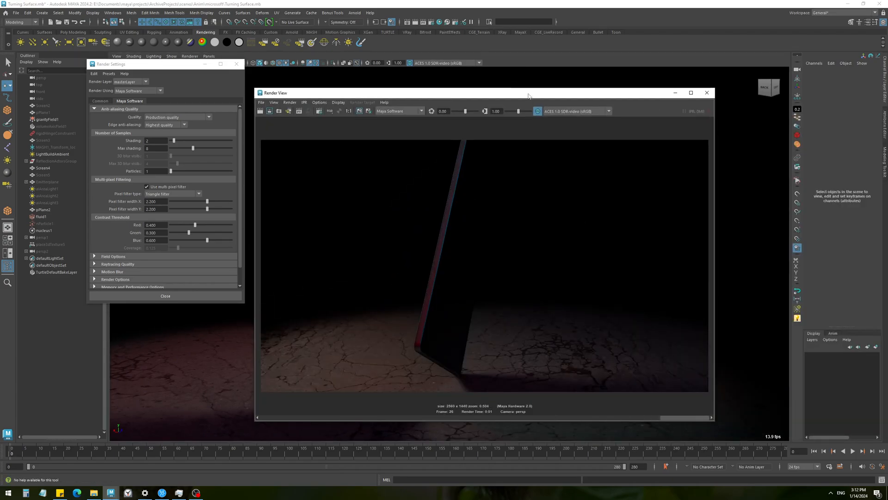
Maximize Render View, show the frame 26 edge render at Real Size, then restore.
{"action": "left_click", "coordinate": [690, 93]}
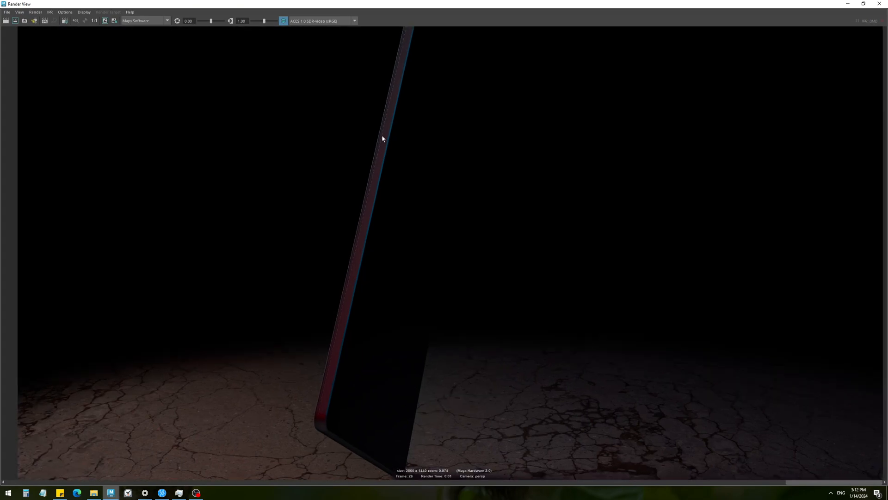
{"action": "left_click", "coordinate": [19, 12]}
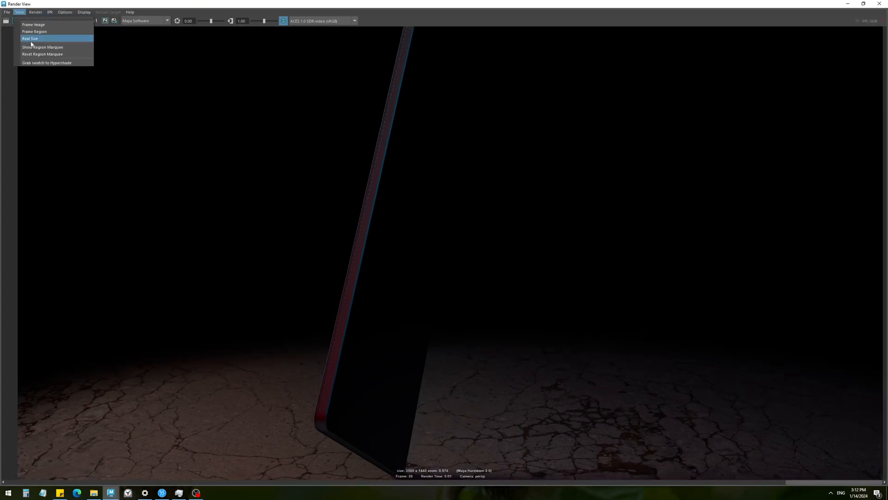
{"action": "left_click", "coordinate": [29, 38]}
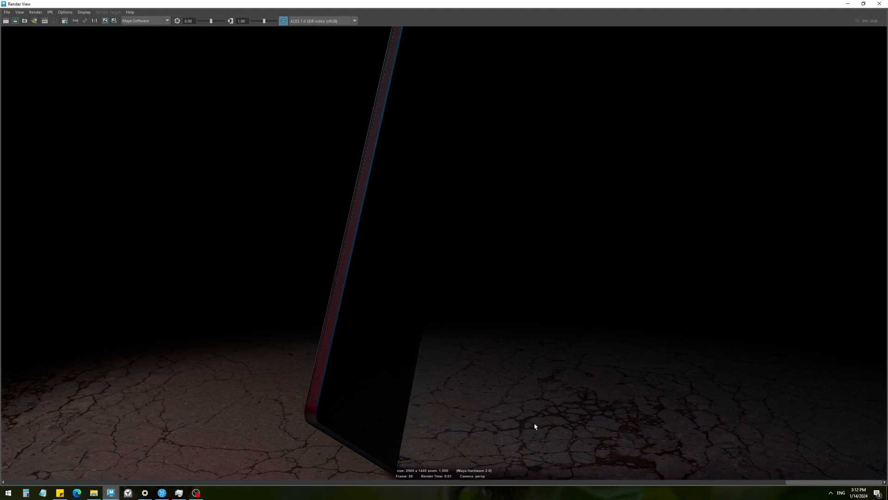
{"action": "mouse_move", "coordinate": [369, 159]}
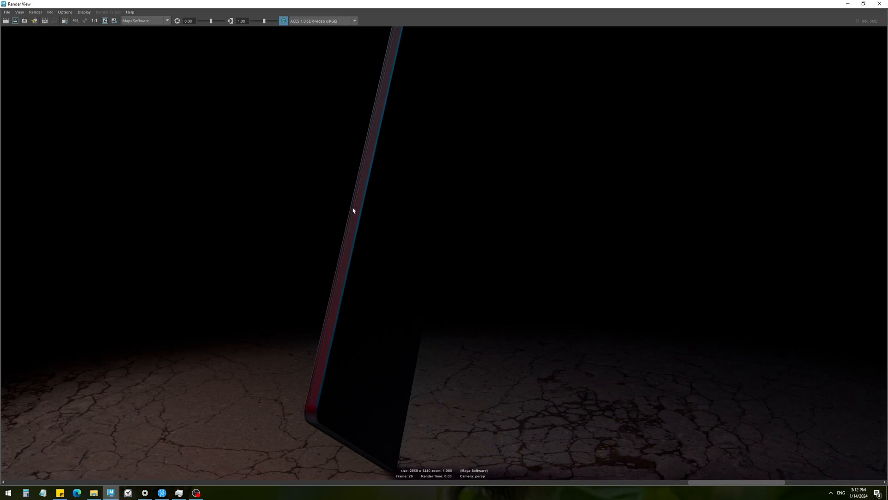
{"action": "mouse_move", "coordinate": [330, 332]}
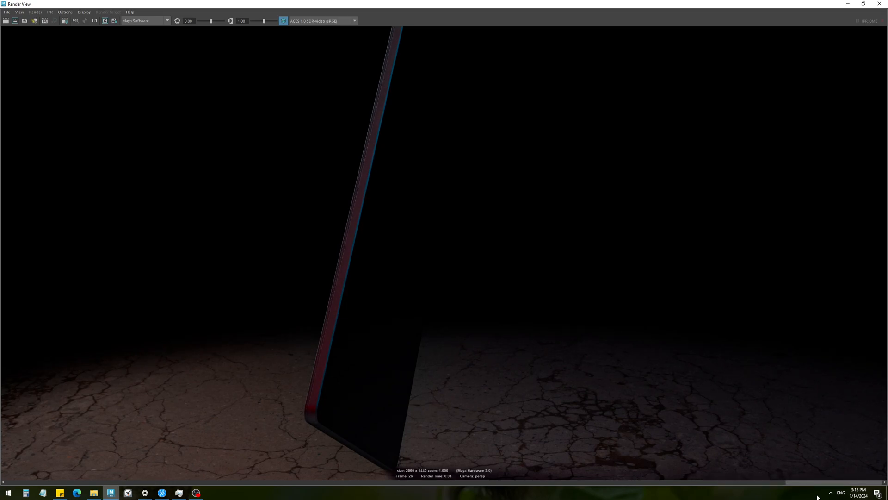
{"action": "left_click", "coordinate": [485, 98]}
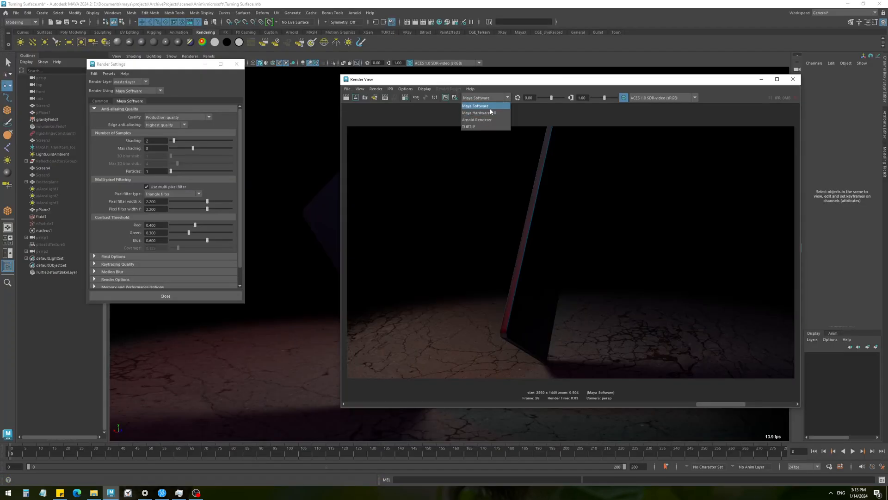
Render with Maya Software at Production quality and expand Raytracing Quality.
{"action": "left_click", "coordinate": [479, 112]}
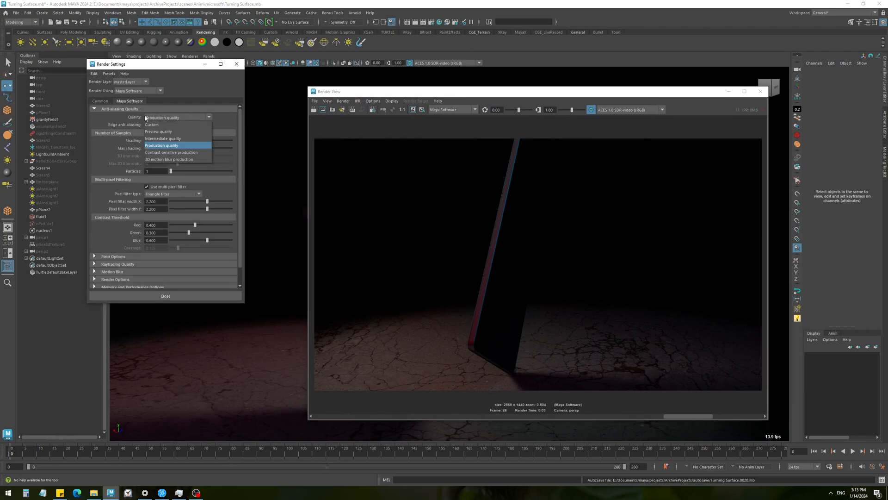
{"action": "left_click", "coordinate": [161, 145]}
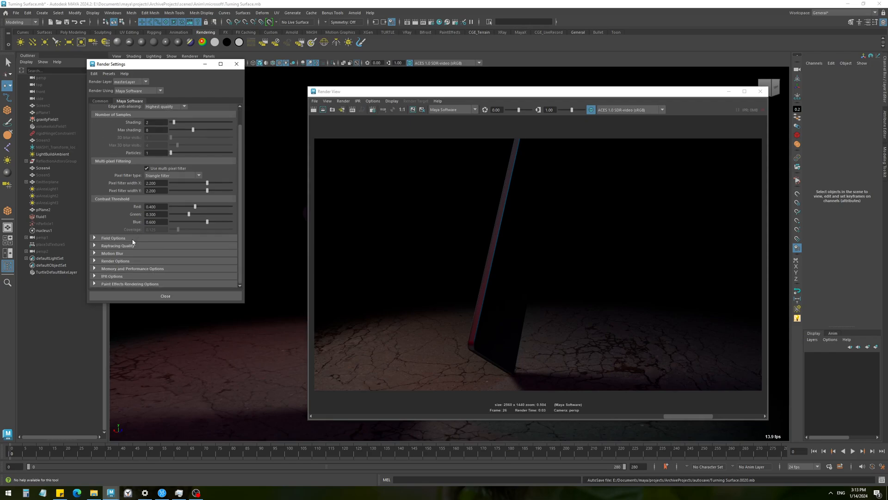
{"action": "left_click", "coordinate": [117, 245]}
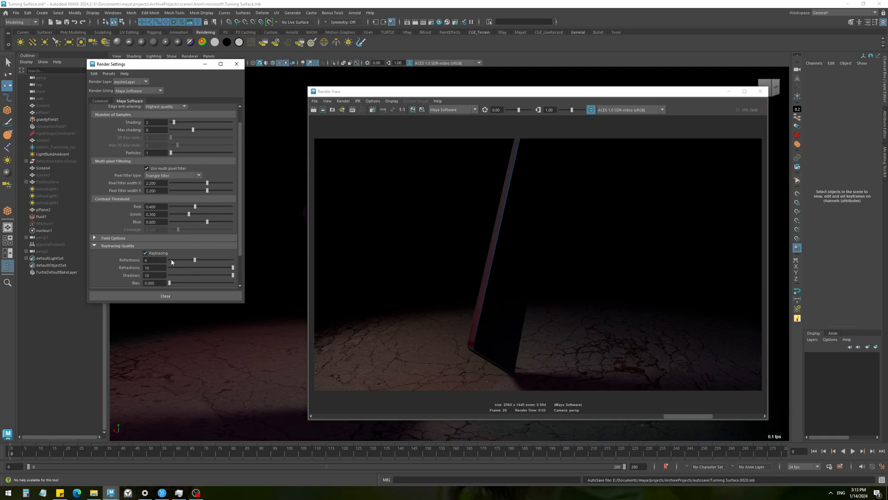
Adjust the maximum Raytracing Reflections value in the Maya Software settings.
{"action": "left_click", "coordinate": [146, 252]}
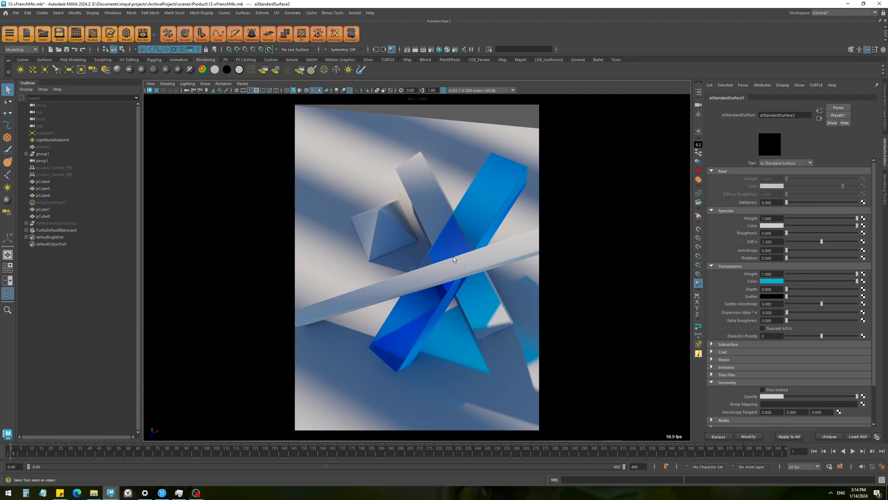
Bake lighting onto the blue glass bar pCube2, giving it a raytraced _RT Blinn material.
{"action": "left_click_drag", "start_coordinate": [453, 259], "coordinate": [487, 267]}
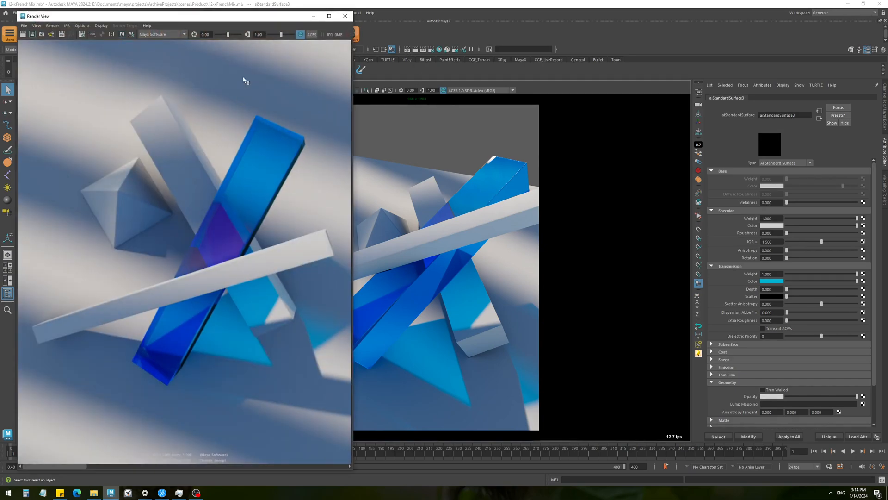
{"action": "left_click", "coordinate": [344, 16]}
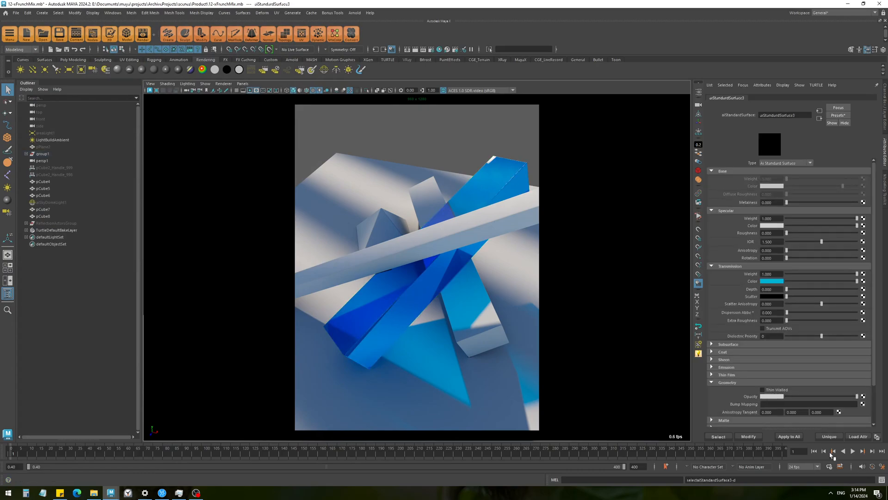
{"action": "left_click", "coordinate": [762, 390]}
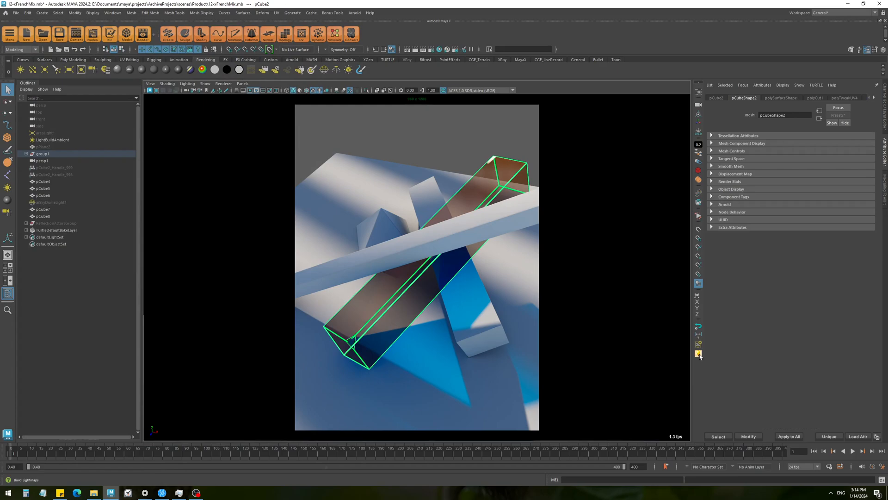
{"action": "left_click", "coordinate": [698, 353]}
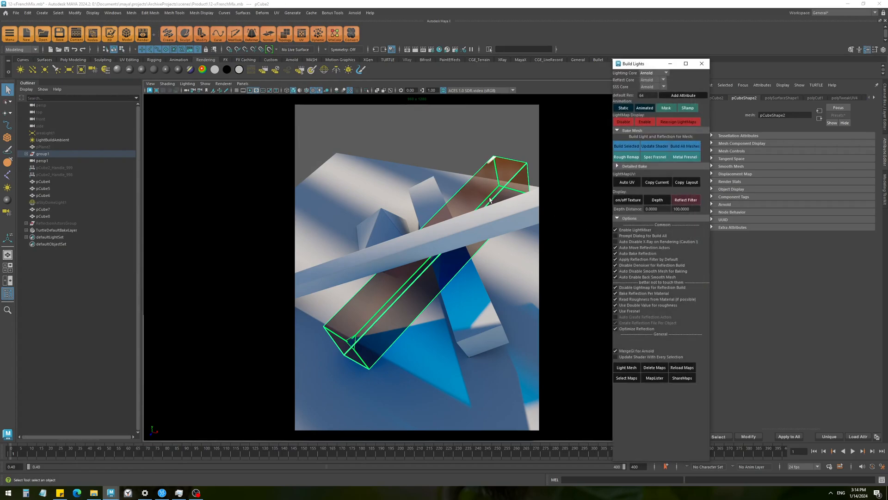
{"action": "left_click", "coordinate": [701, 63]}
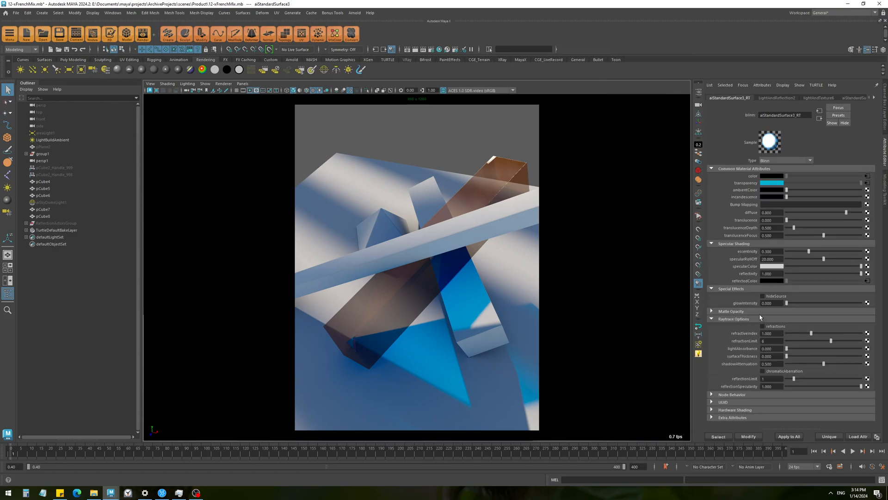
{"action": "mouse_move", "coordinate": [738, 323]}
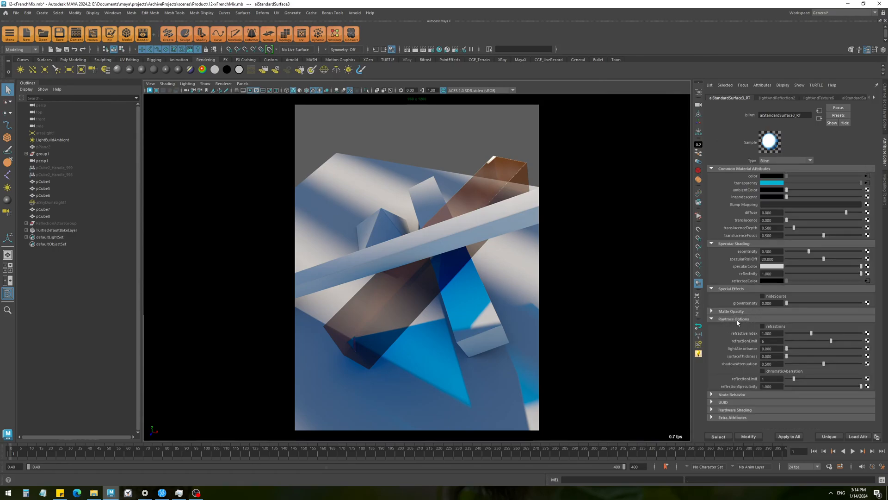
{"action": "left_click", "coordinate": [762, 325]}
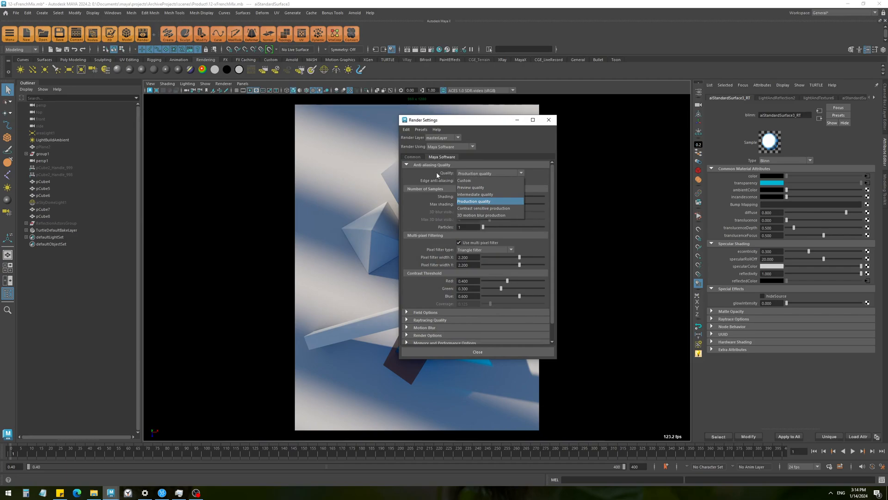
Keep Production anti-aliasing, review Raytracing Quality, then switch to the Turning Surface.mb window.
{"action": "left_click", "coordinate": [473, 201]}
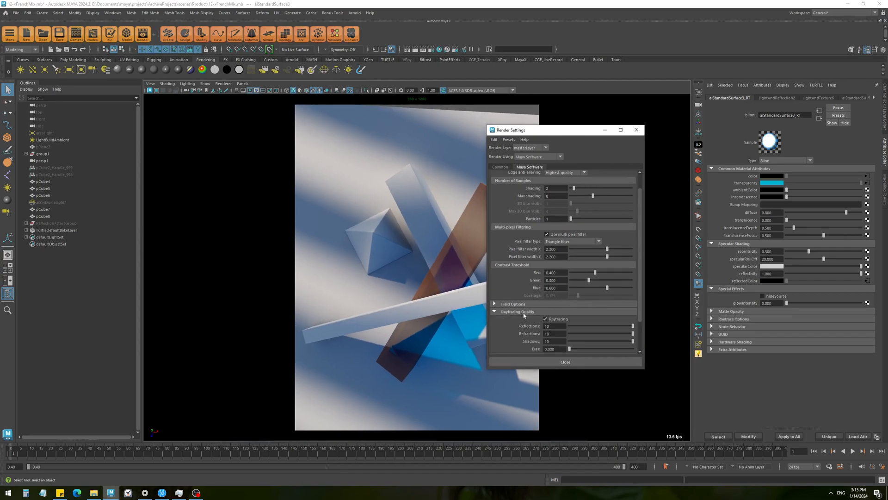
{"action": "mouse_move", "coordinate": [596, 335]}
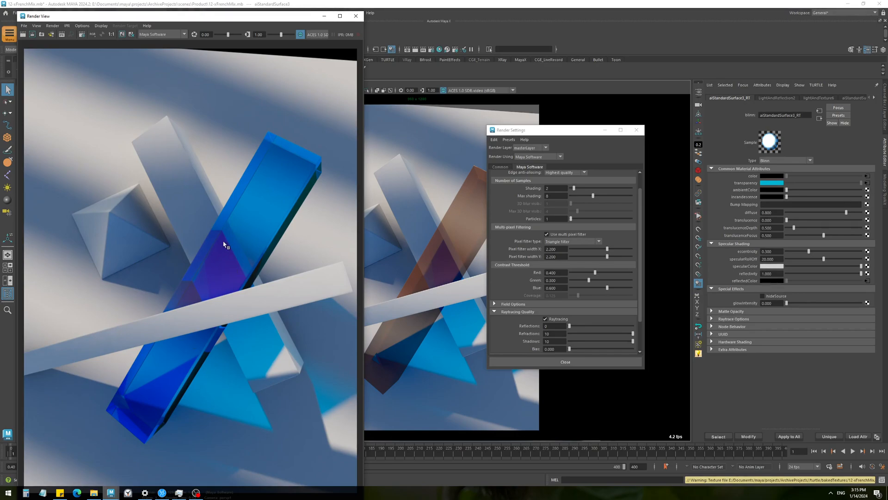
{"action": "mouse_move", "coordinate": [292, 188]}
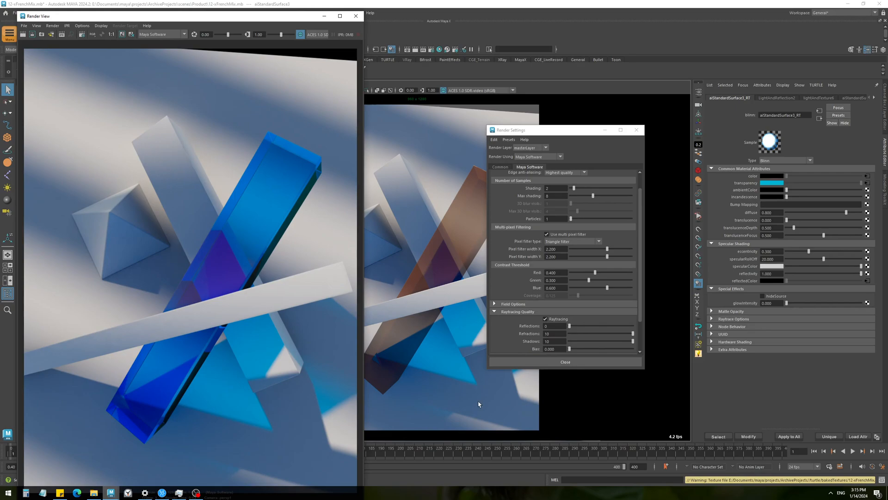
{"action": "mouse_move", "coordinate": [441, 199]}
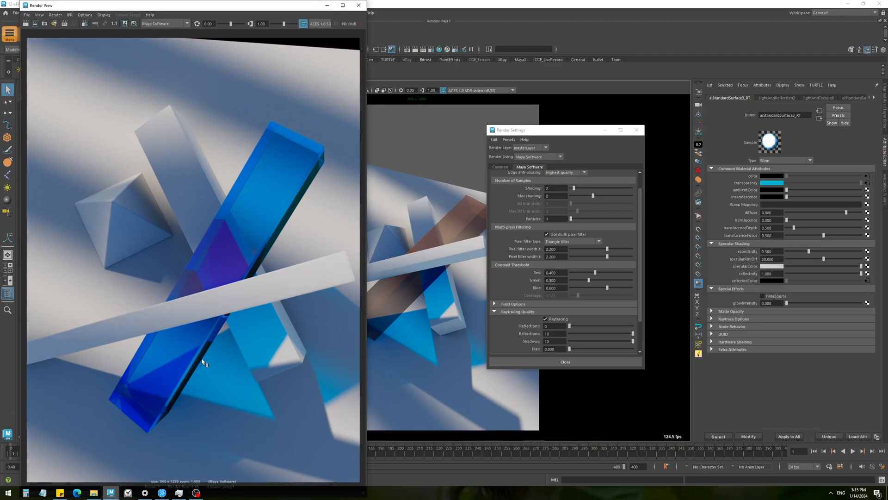
{"action": "scroll", "scroll_direction": "down", "scroll_amount": 3}
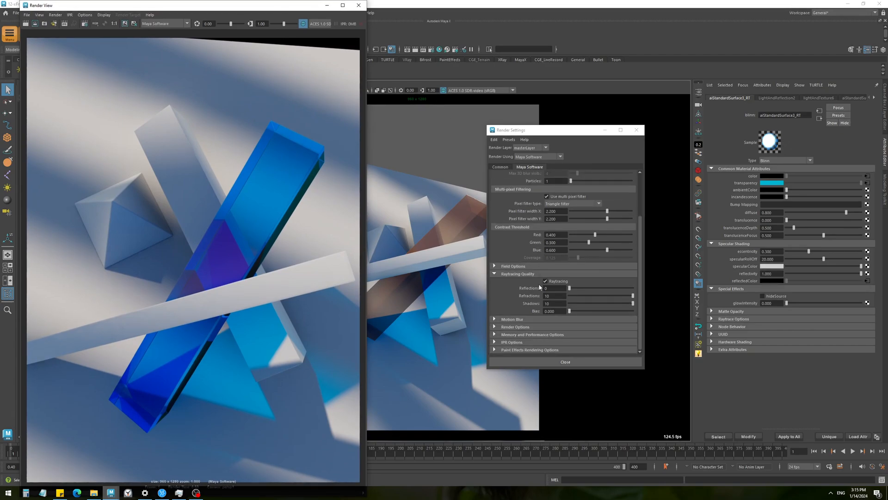
{"action": "left_click", "coordinate": [552, 287]}
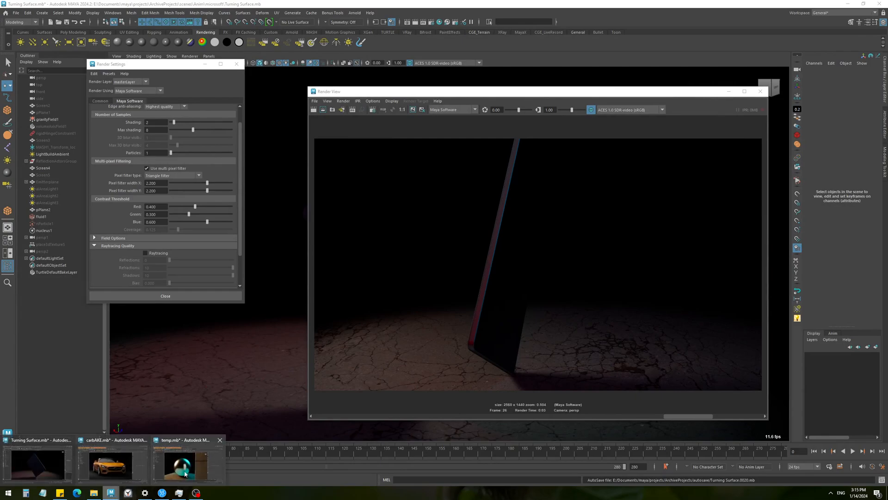
Switch to the 12-xFrenchMix scene and expand its Raytracing Quality render settings.
{"action": "left_click", "coordinate": [183, 463]}
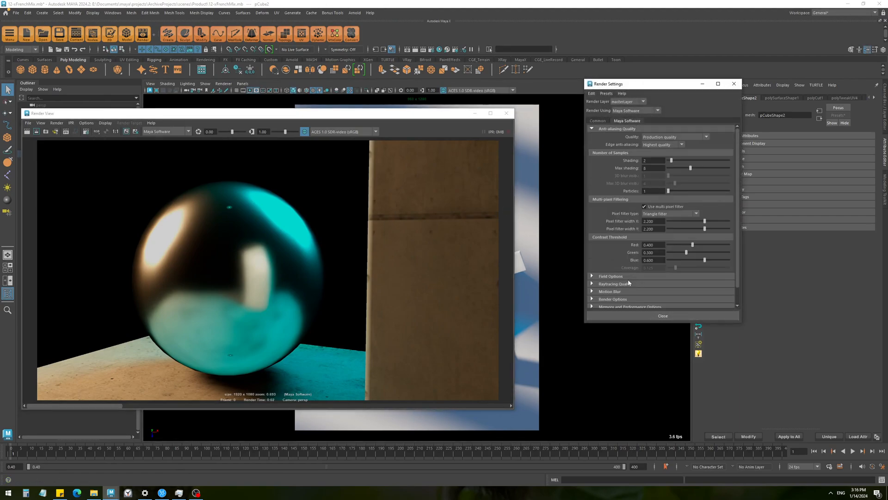
{"action": "left_click", "coordinate": [611, 283]}
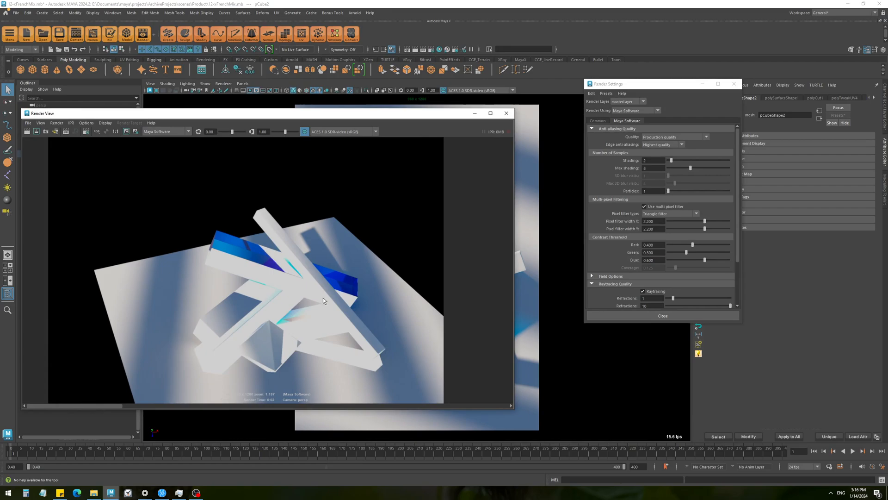
{"action": "mouse_move", "coordinate": [288, 262]}
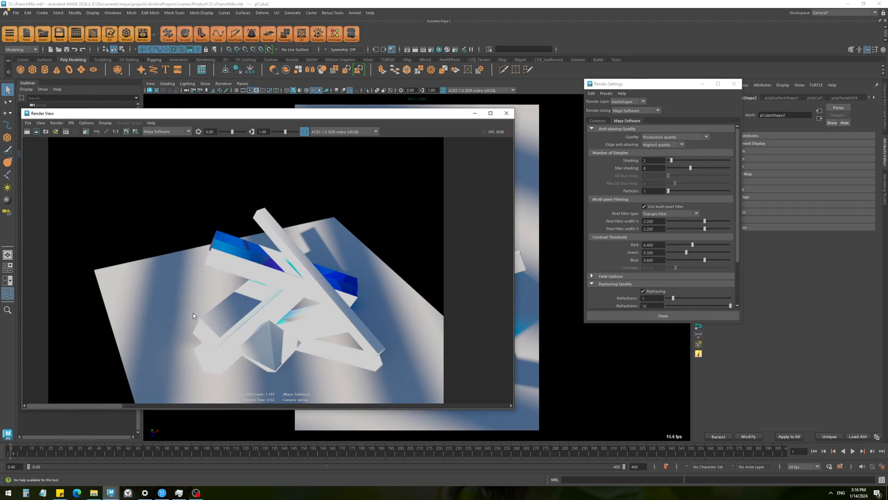
{"action": "mouse_move", "coordinate": [342, 283]}
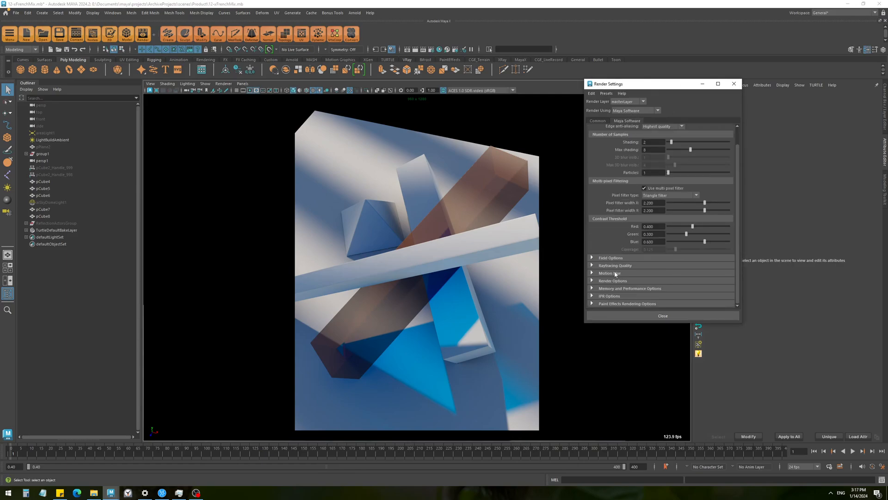
Enable 3D motion blur, edit Blur by frame, render frame 18, and close Render Settings.
{"action": "left_click", "coordinate": [609, 273]}
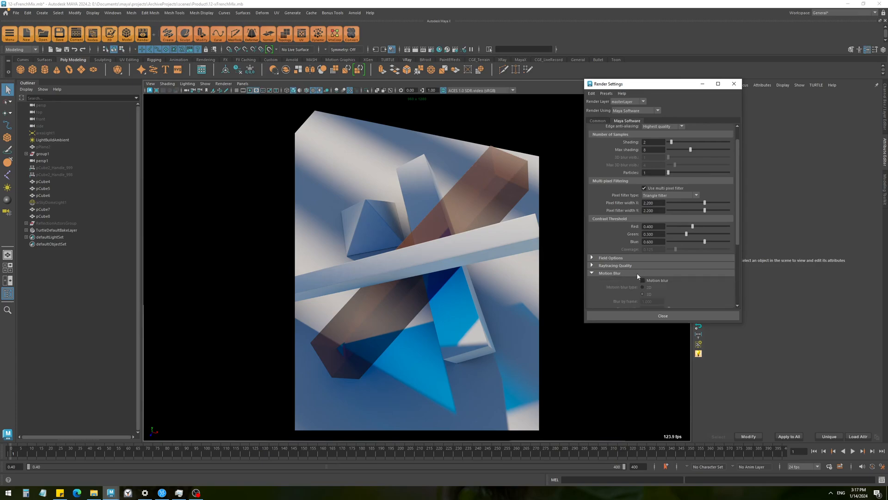
{"action": "mouse_move", "coordinate": [674, 280]}
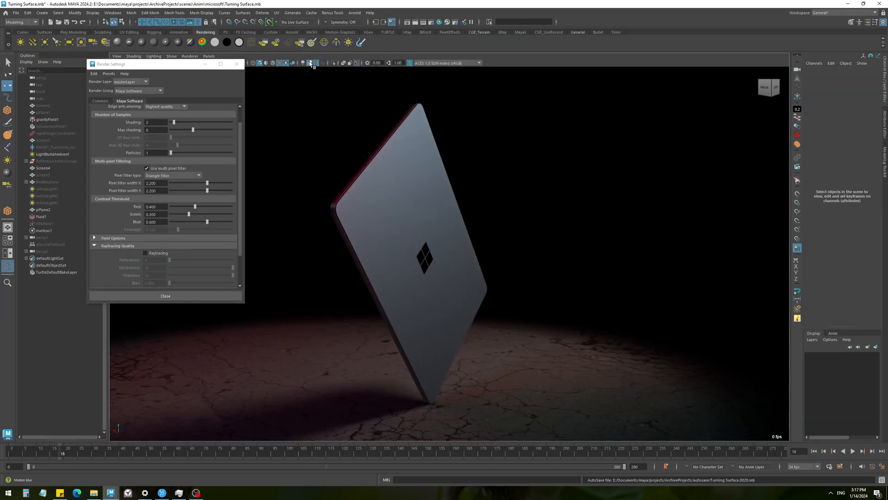
{"action": "left_click", "coordinate": [313, 63]}
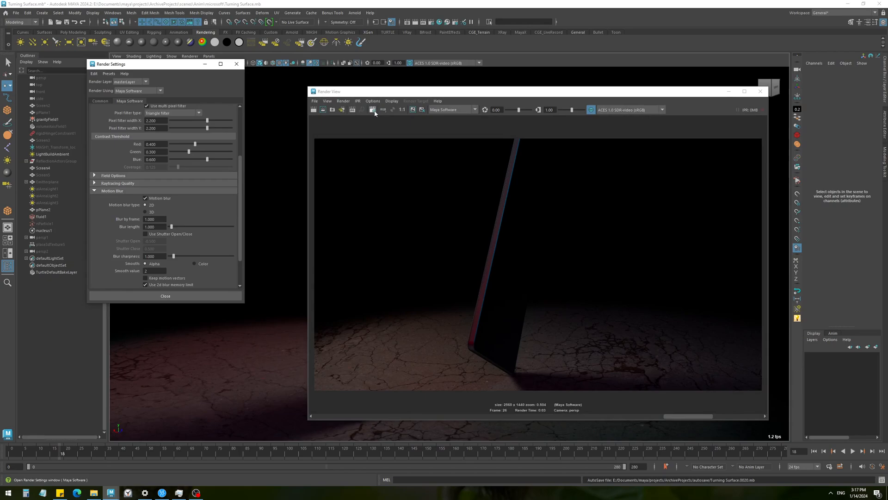
{"action": "left_click", "coordinate": [371, 109]}
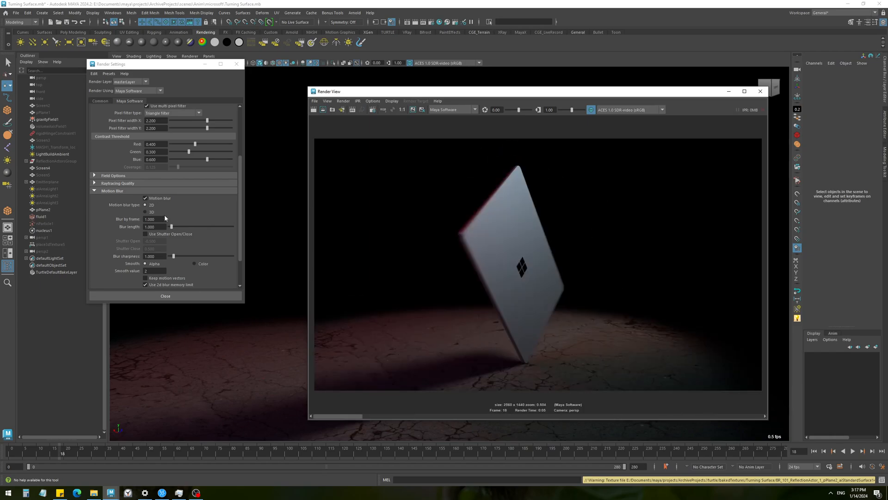
{"action": "left_click", "coordinate": [145, 212]}
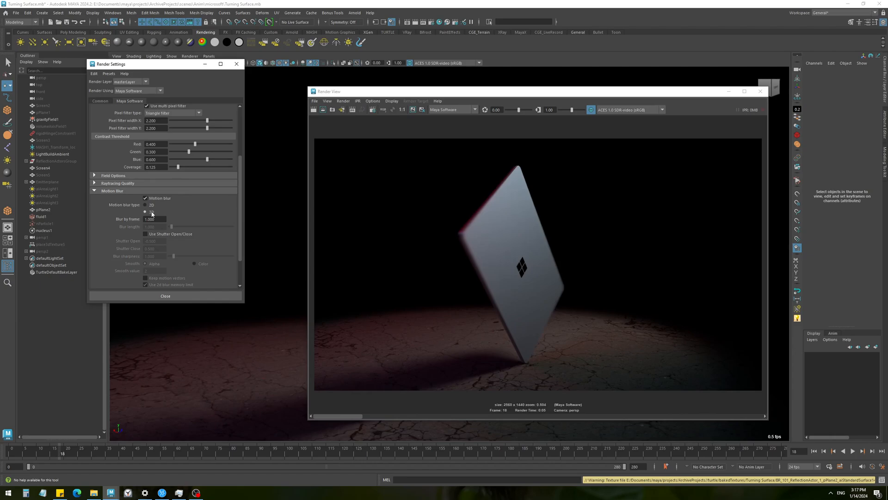
{"action": "left_click", "coordinate": [145, 212]}
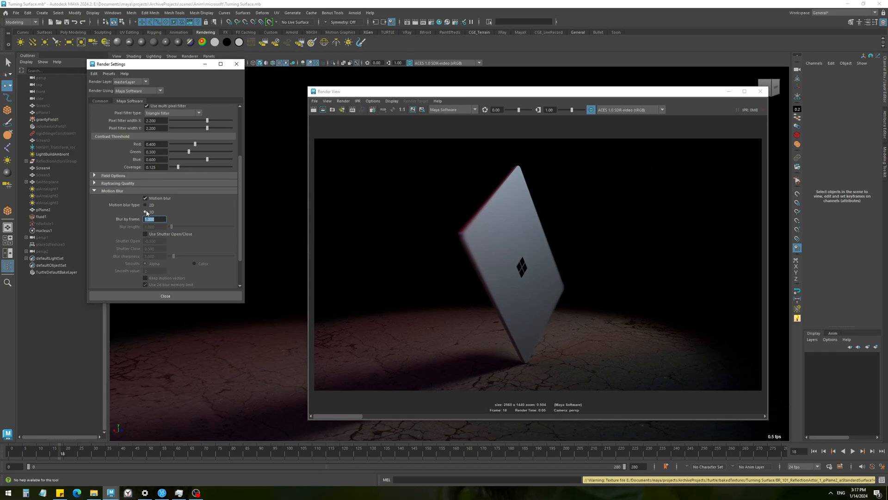
{"action": "left_click", "coordinate": [144, 198]}
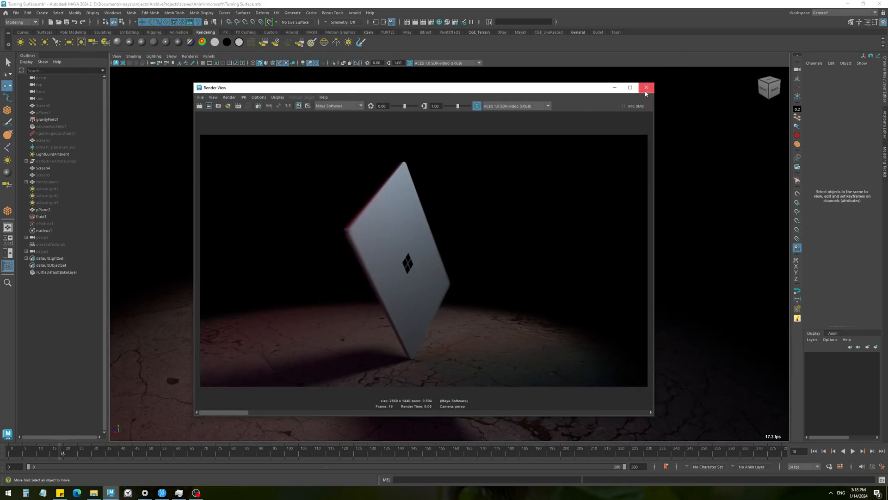
Close the Render View window.
{"action": "left_click", "coordinate": [645, 87]}
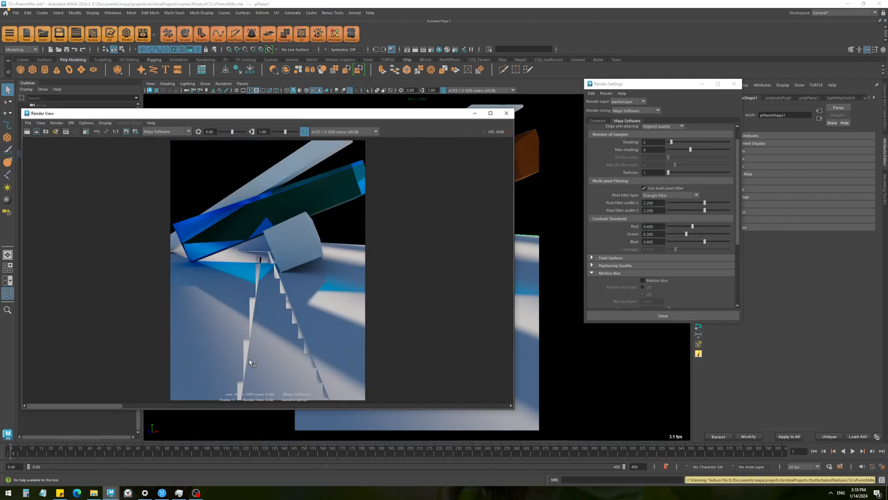
{"action": "mouse_move", "coordinate": [239, 392]}
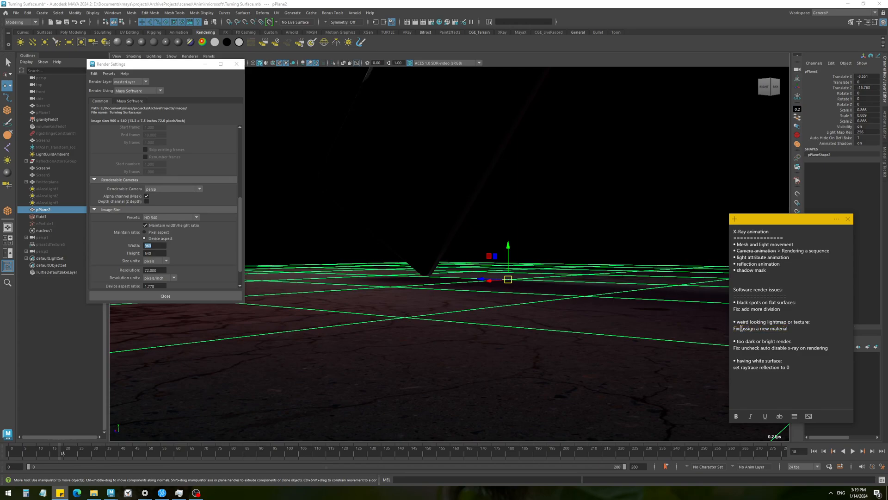
Open the Build Lights tool with Detailed Bake expanded and review the render-issue notes' fixes.
{"action": "double_click", "coordinate": [780, 329]}
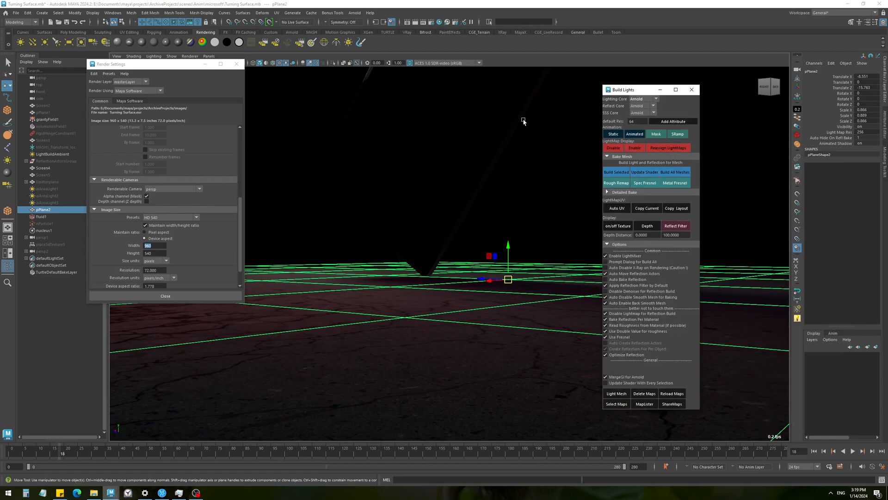
{"action": "left_click", "coordinate": [625, 192]}
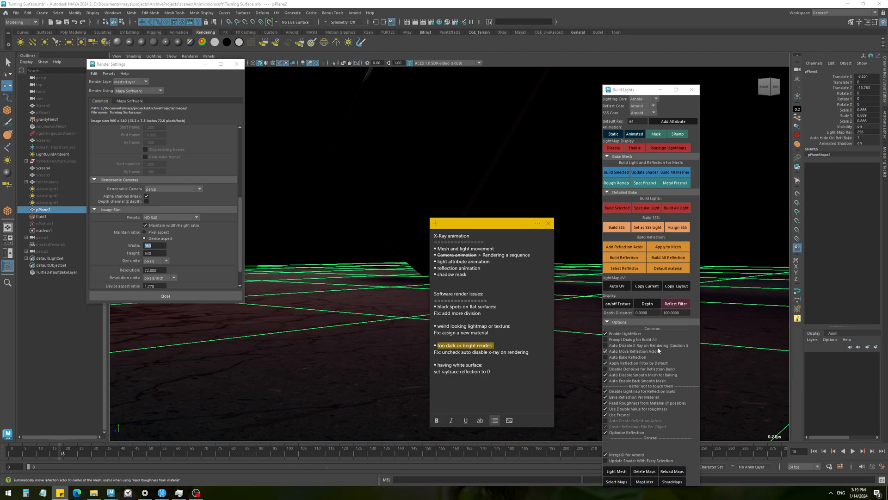
{"action": "left_click", "coordinate": [606, 345]}
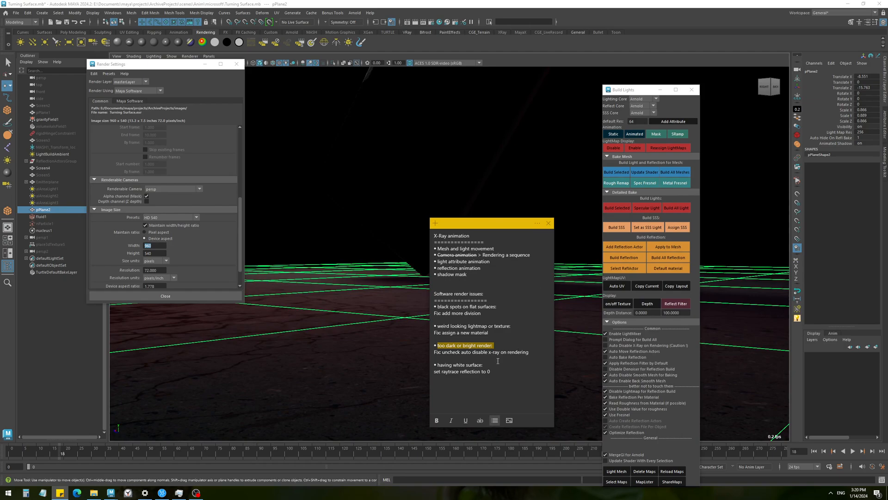
{"action": "double_click", "coordinate": [459, 364]}
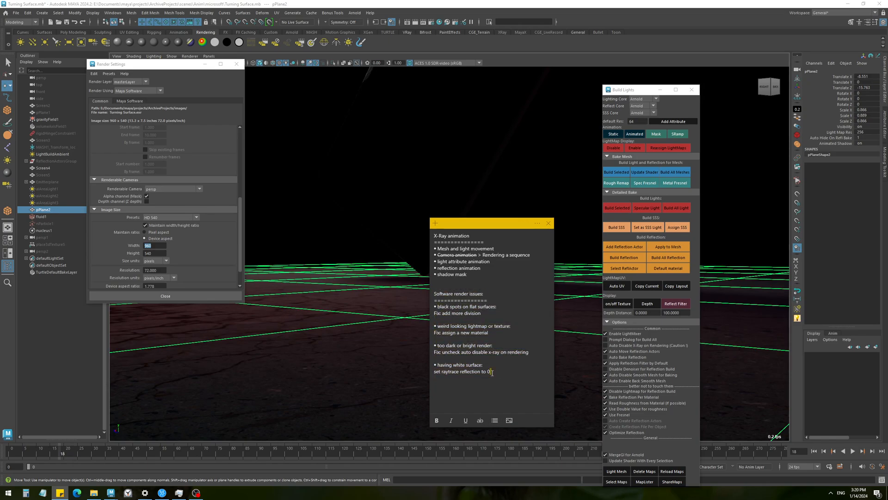
{"action": "double_click", "coordinate": [444, 293]}
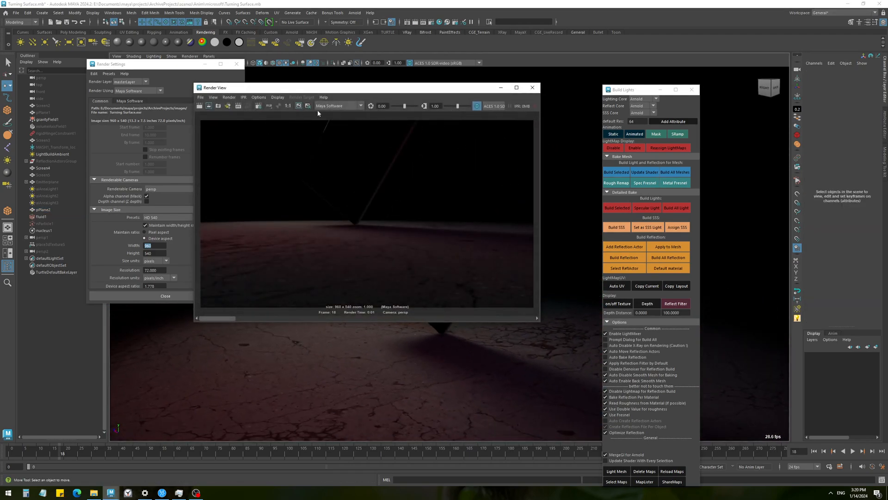
Close Render View and re-render the dark panel frame with Maya Hardware 2.0.
{"action": "left_click", "coordinate": [338, 106]}
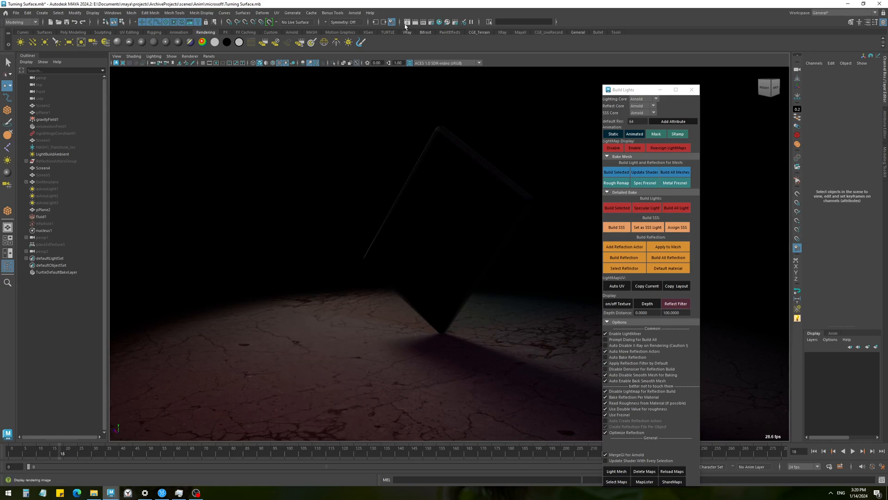
{"action": "left_click", "coordinate": [406, 22]}
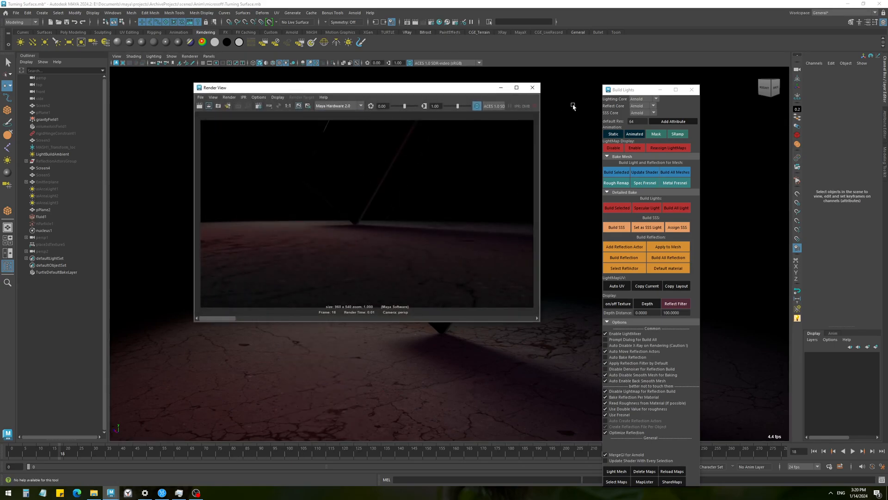